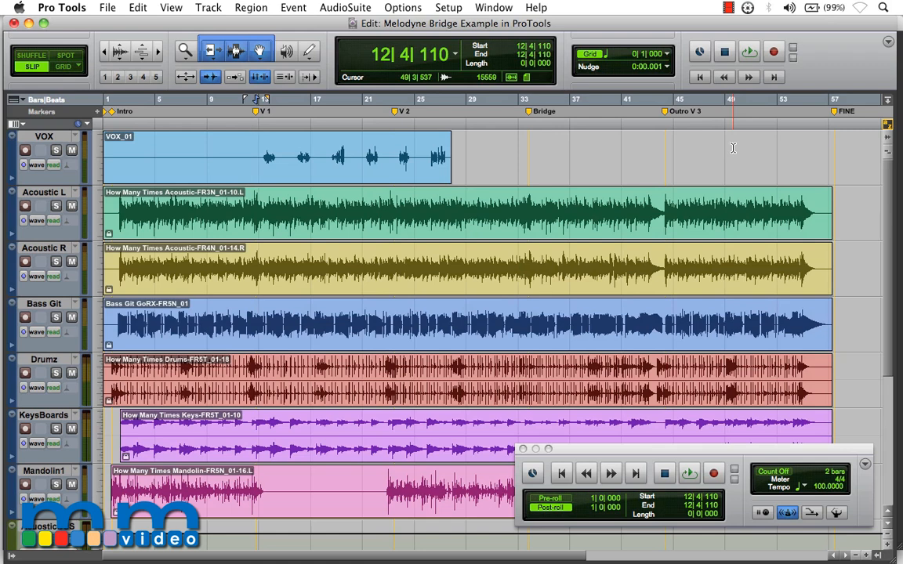
Switch the Pro Tools session from the Edit window to the Mix window
left_click(417, 301)
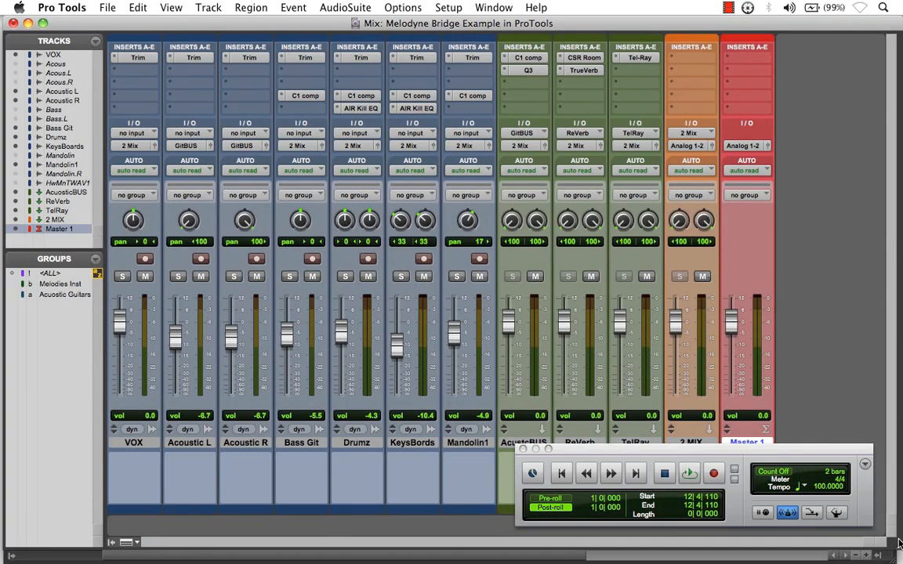
mouse_move(135, 483)
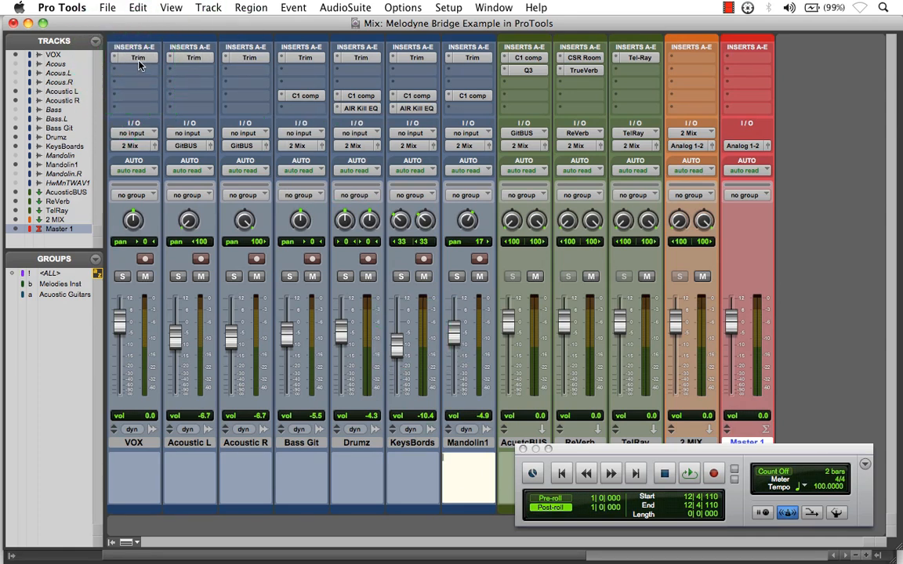
mouse_move(138, 56)
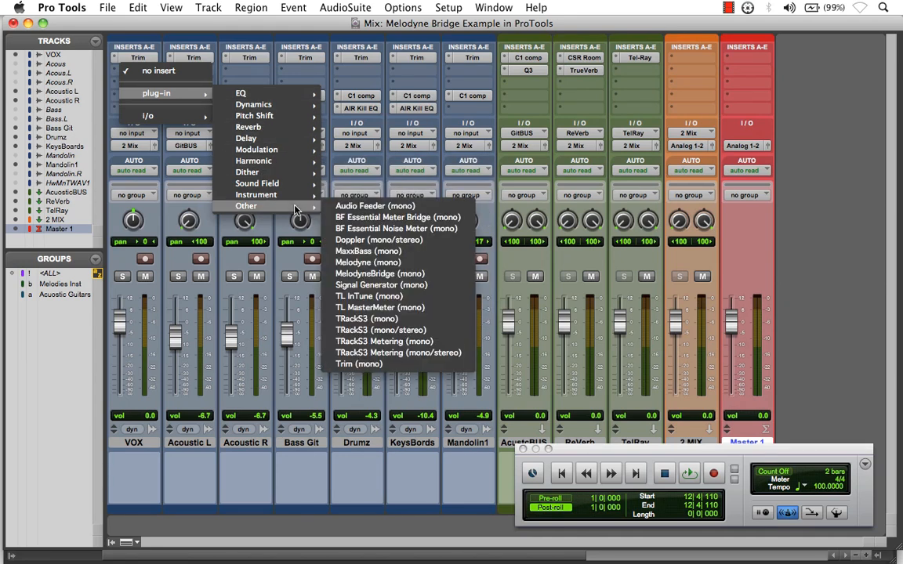
mouse_move(379, 273)
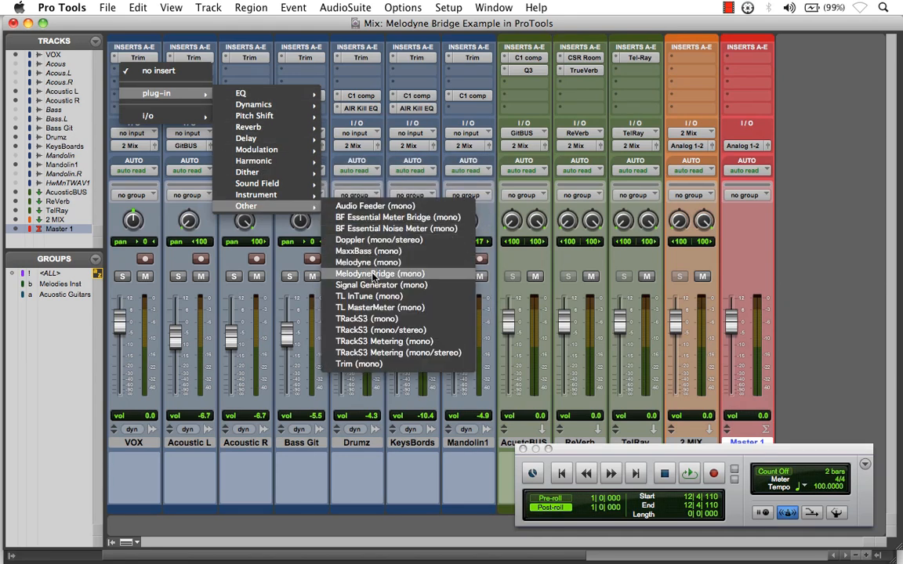
Insert MelodyneBridge (mono) in the VOX track's first insert slot, launching Melodyne
left_click(379, 273)
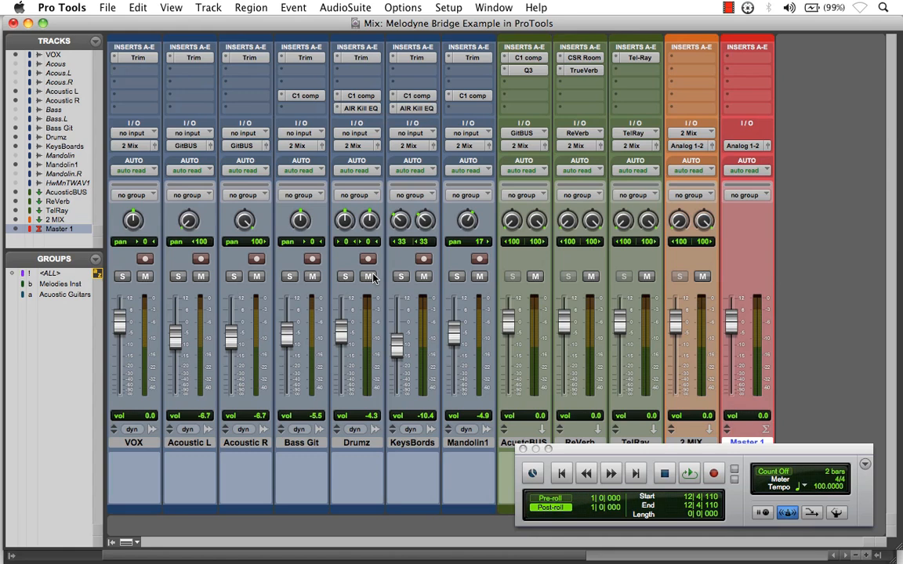
left_click(133, 56)
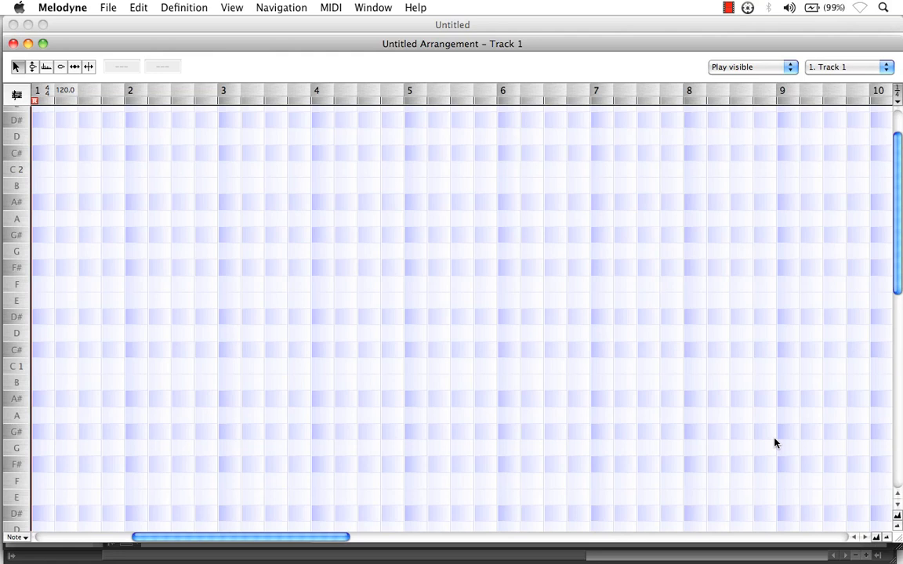
Show the Melodyne arrangement with its eight tracks via Window > Show Arrangement
left_click(373, 6)
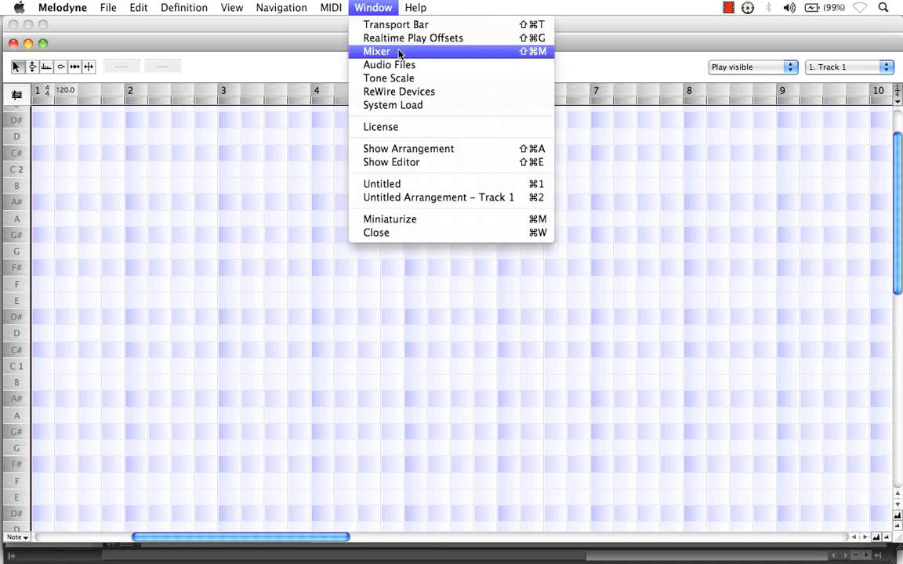
left_click(408, 147)
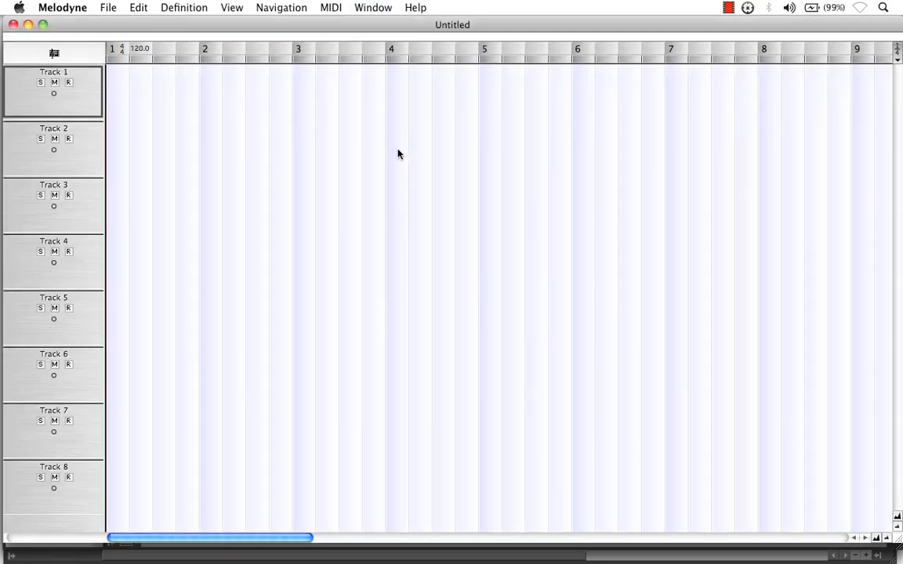
left_click(54, 203)
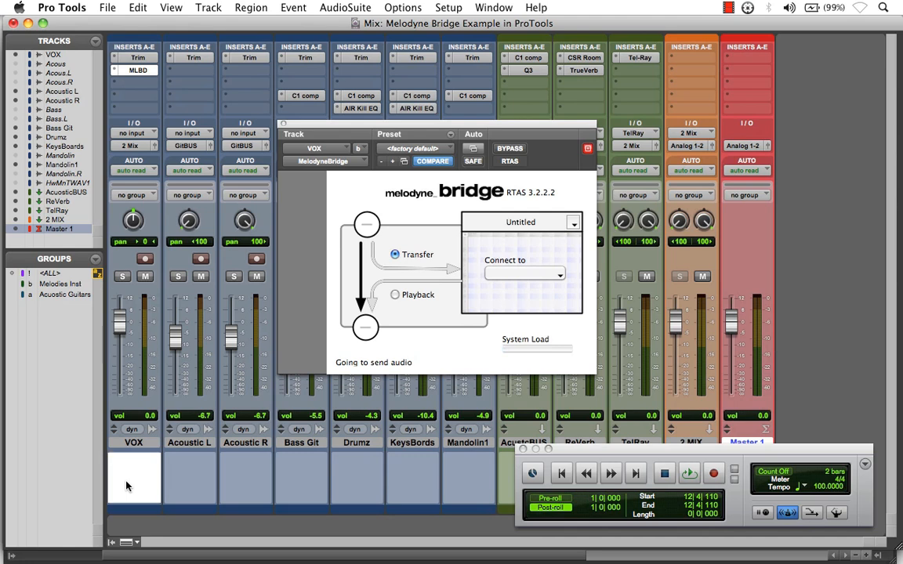
mouse_move(3, 310)
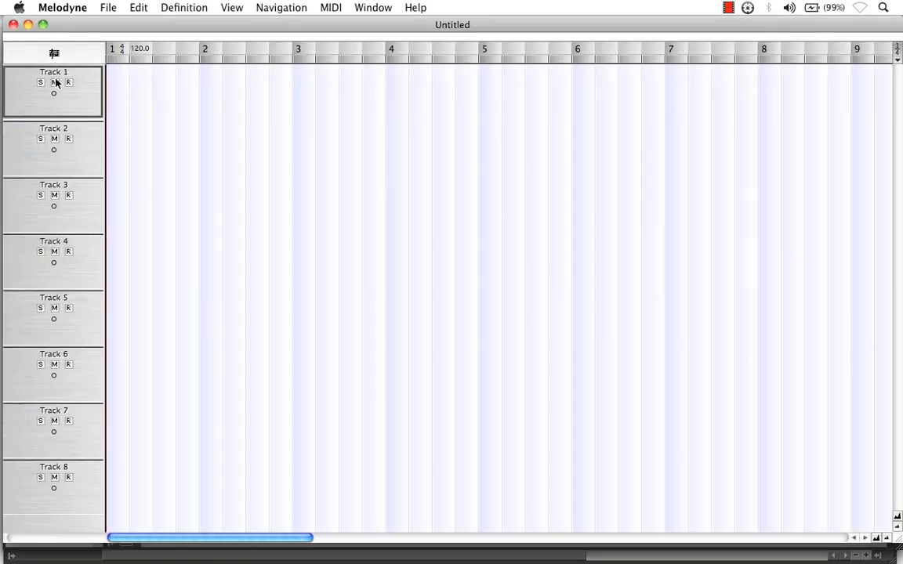
Rename the arrangement tracks VOX, Acoustic L, Acoustic R, Bass Gtr, Drumz, Keyboards, Mandolin1
double_click(53, 74)
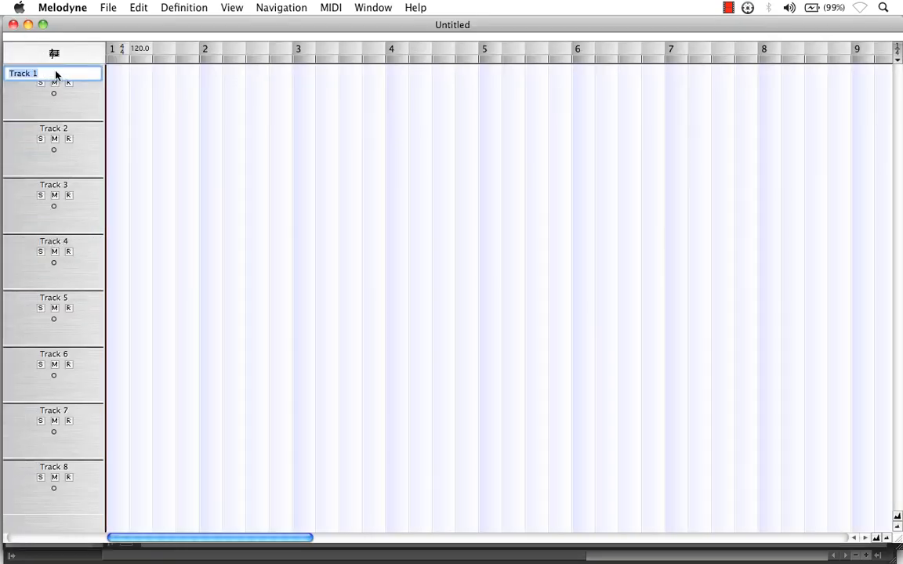
type("VOX")
left_click(53, 411)
type("Mandolin1")
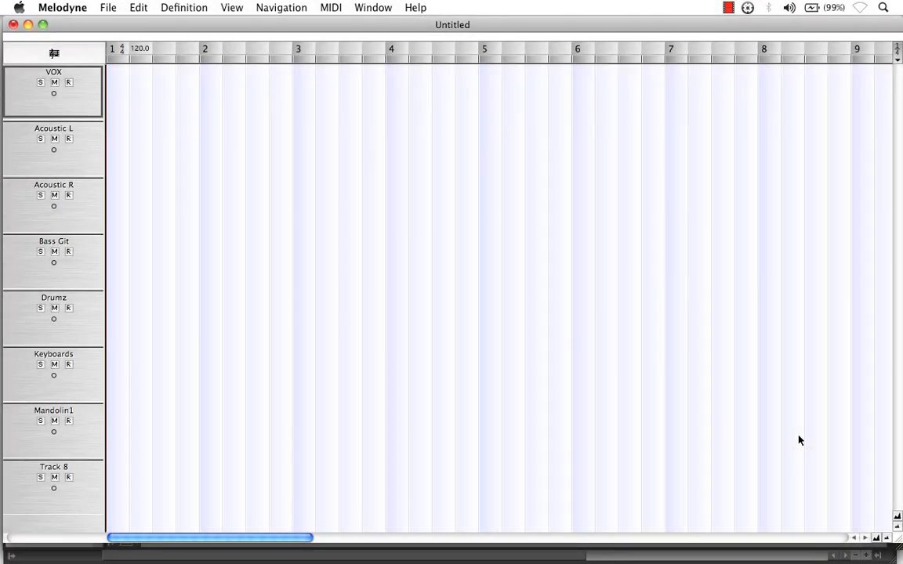
left_click(54, 149)
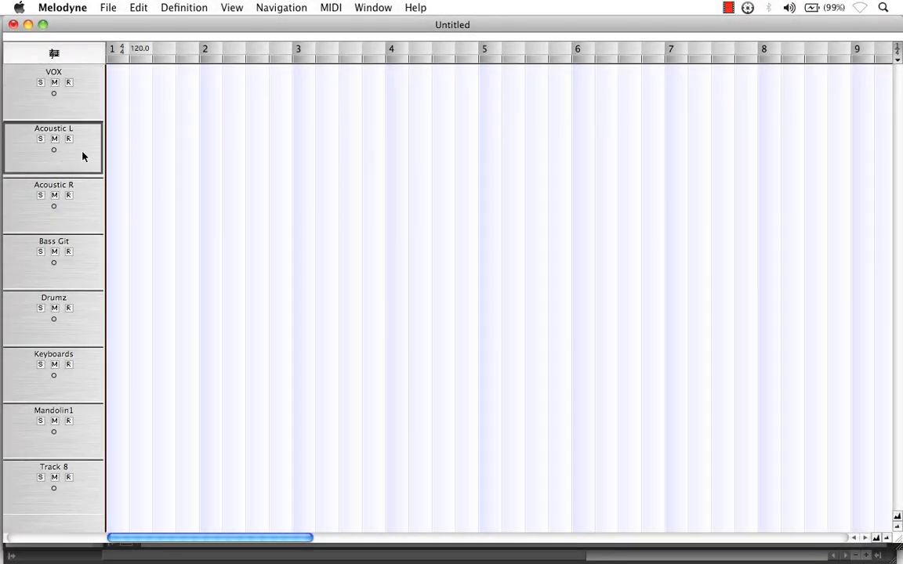
left_click(53, 317)
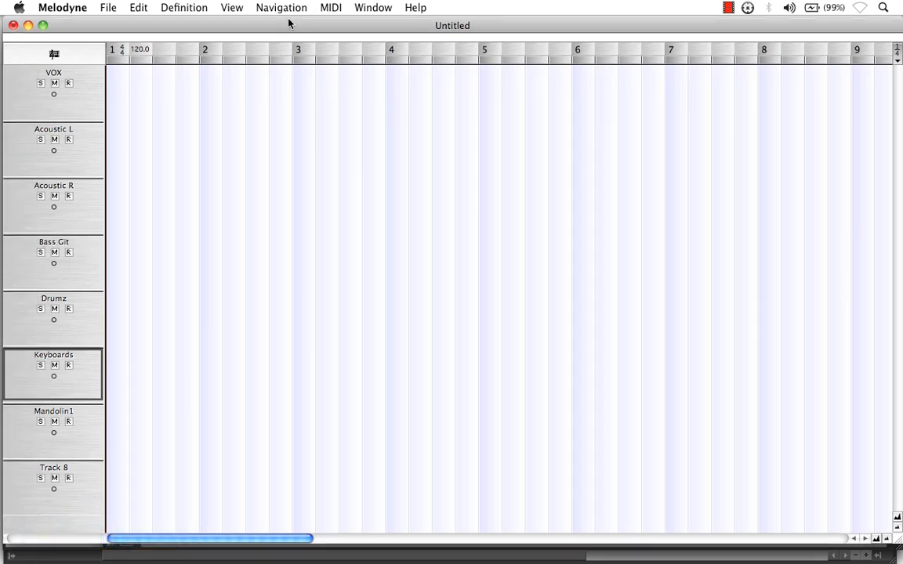
mouse_move(119, 17)
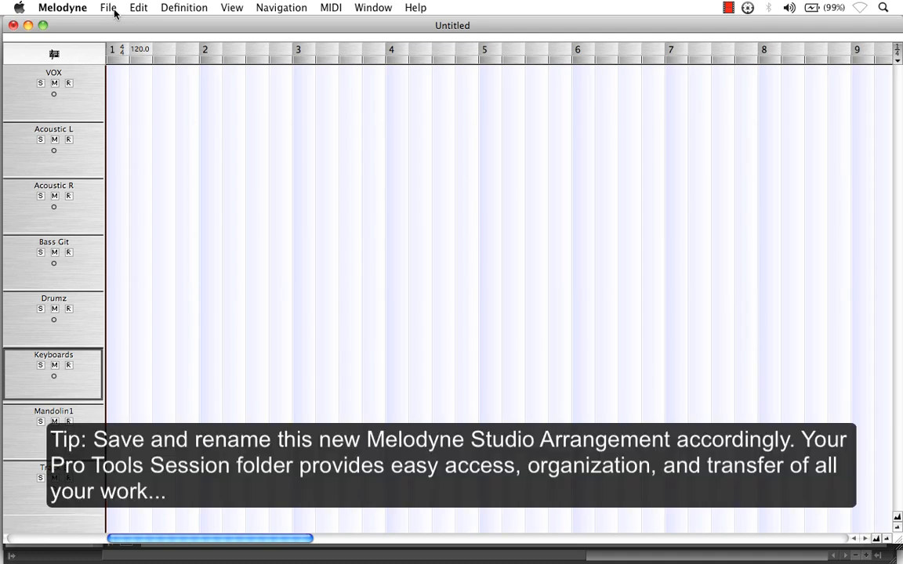
Create a Melodyne Bridge Work folder inside the Pro Tools session folder from the Save dialog
left_click(108, 6)
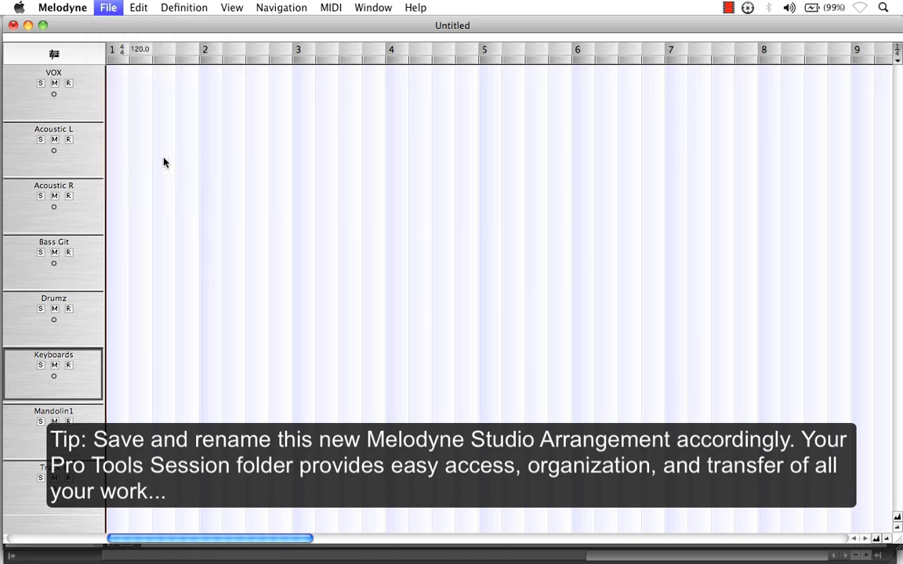
left_click(108, 6)
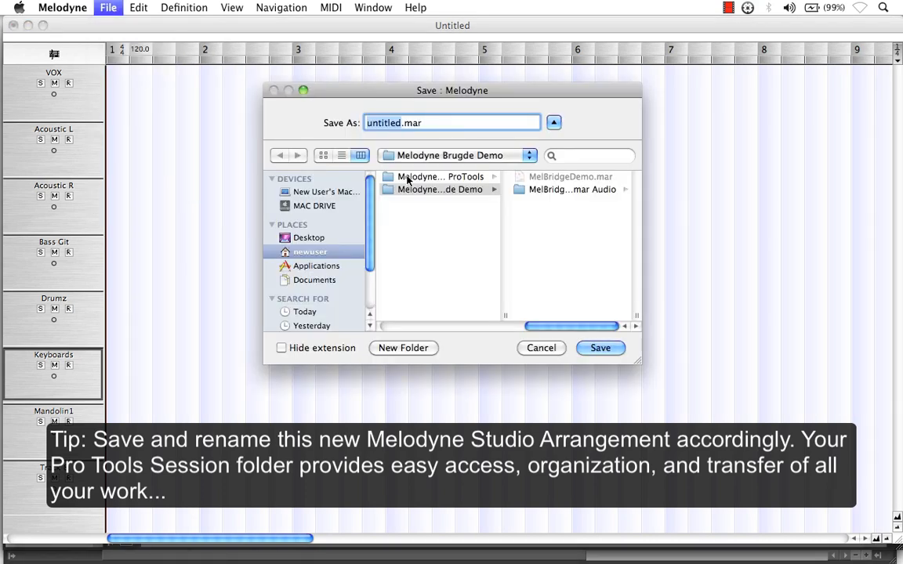
left_click(439, 176)
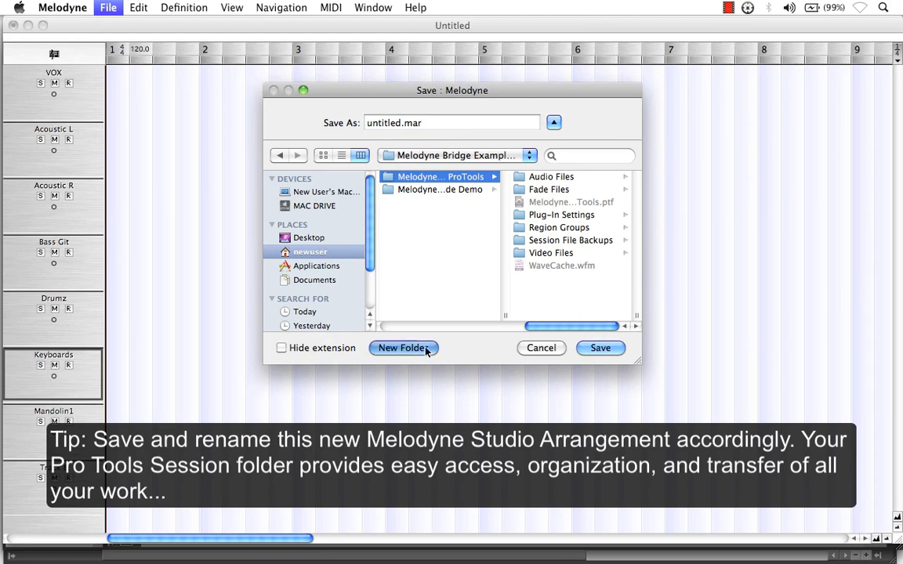
left_click(405, 348)
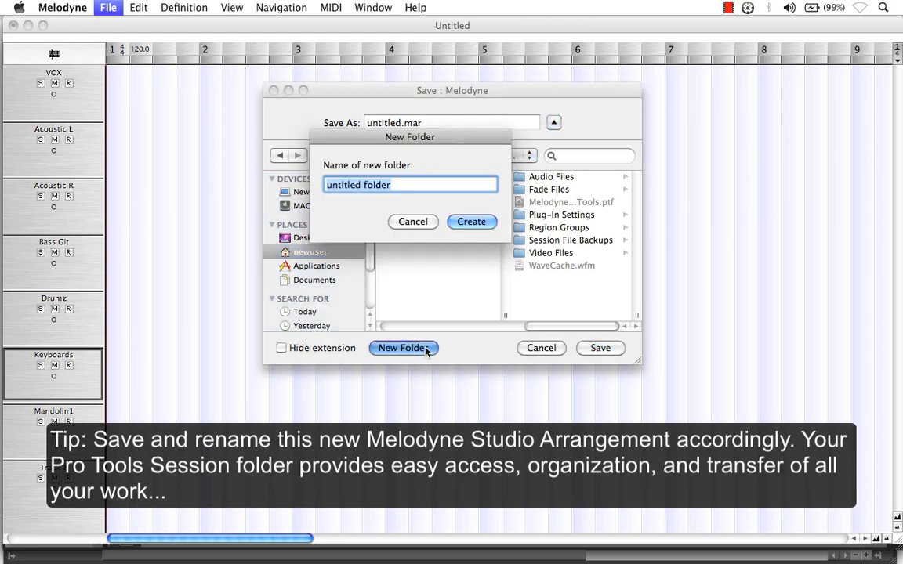
type("Melodyne B")
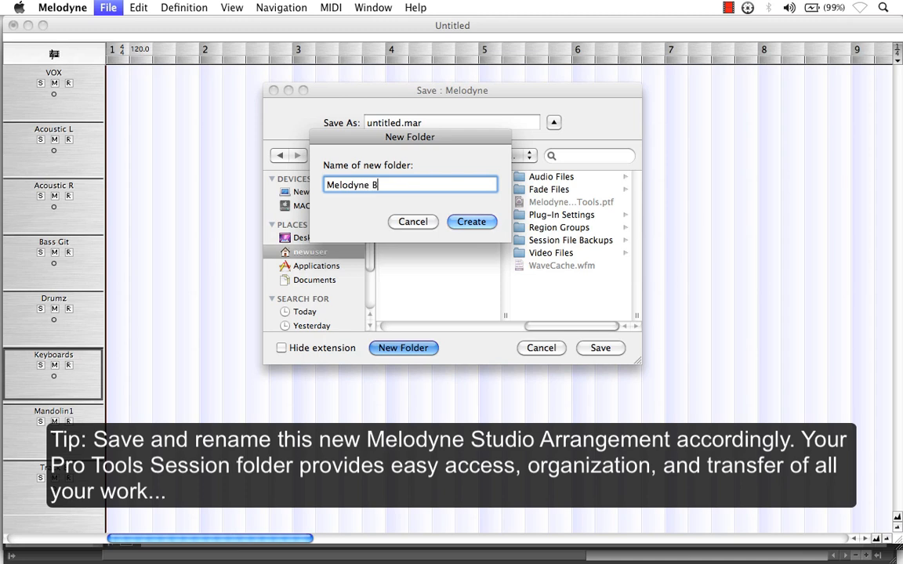
type("ridge")
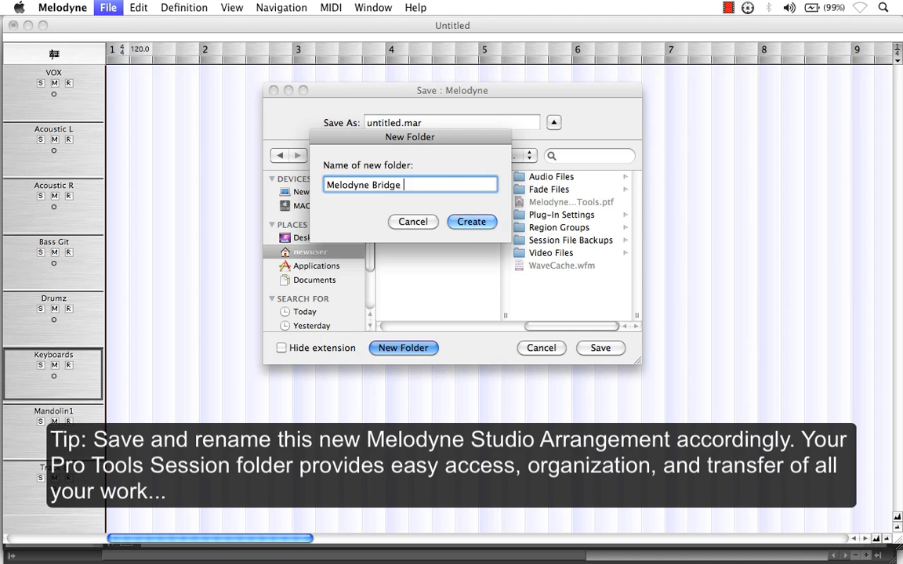
type("Work")
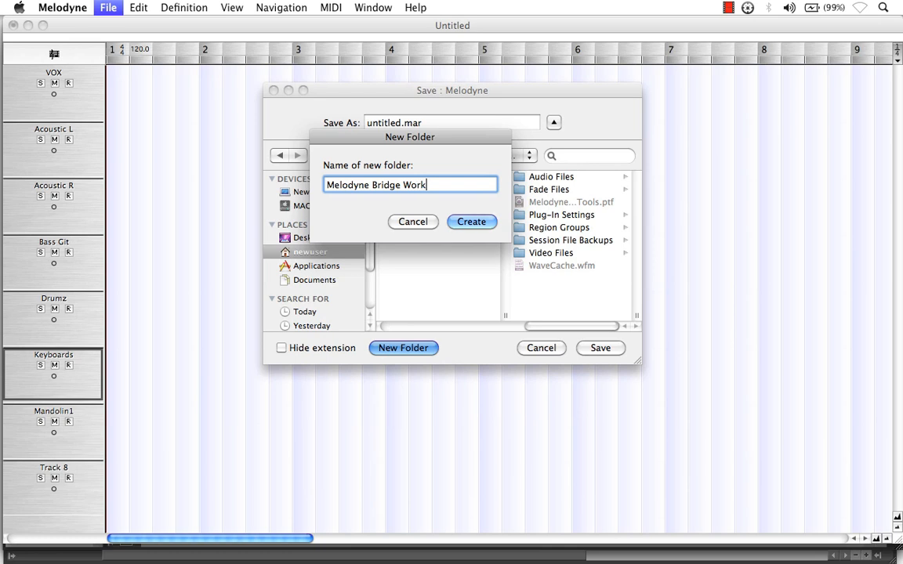
left_click(470, 221)
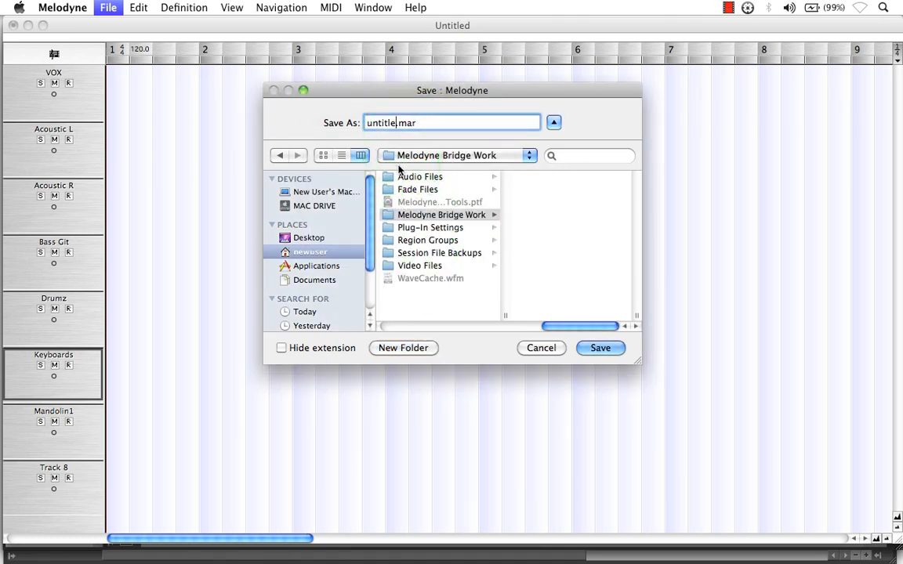
Save the arrangement there as MelodyneBridge Work.mar
type("Melodyn.mar")
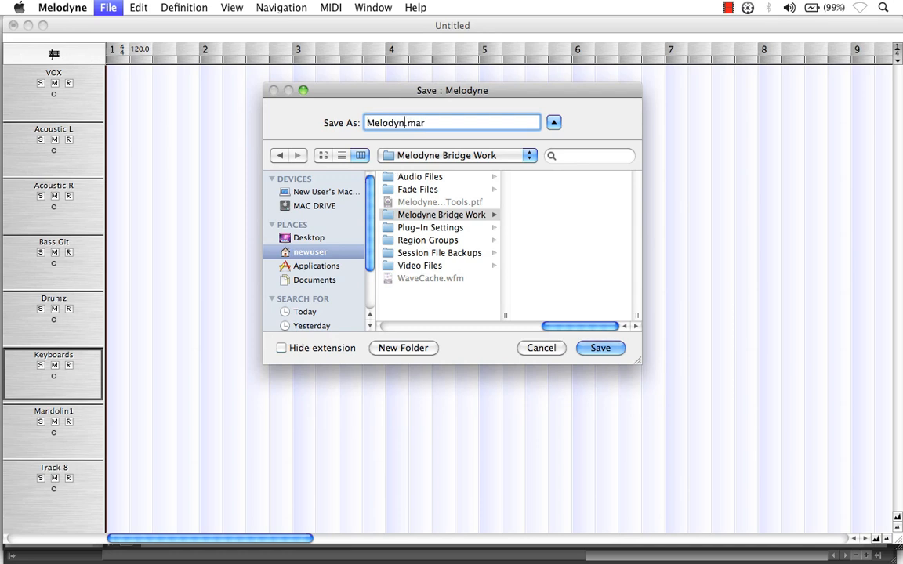
type("eBridge Work")
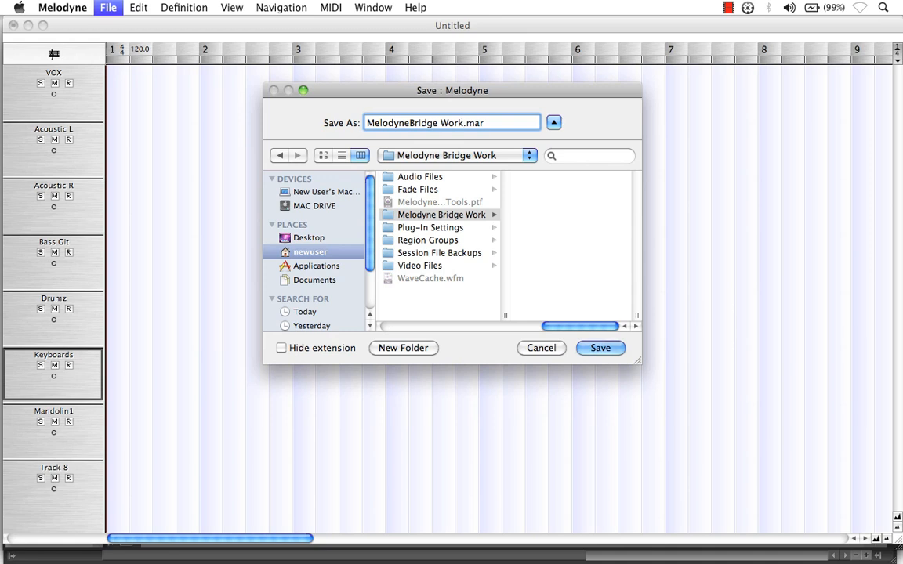
left_click(600, 348)
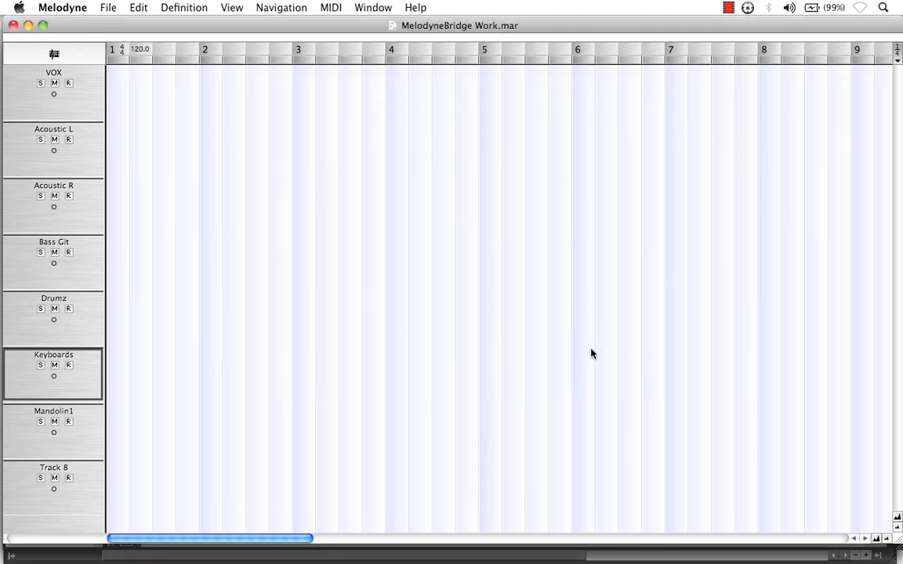
mouse_move(476, 25)
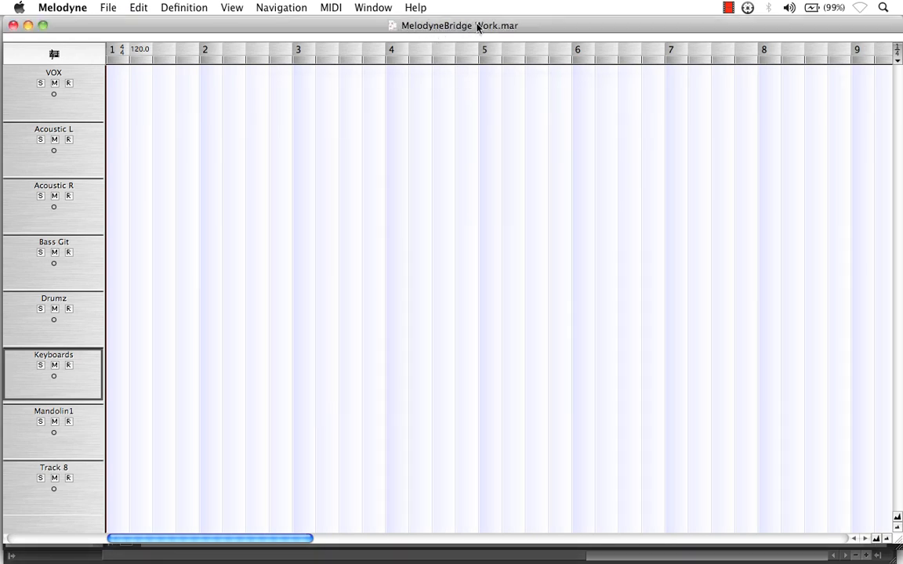
mouse_move(442, 160)
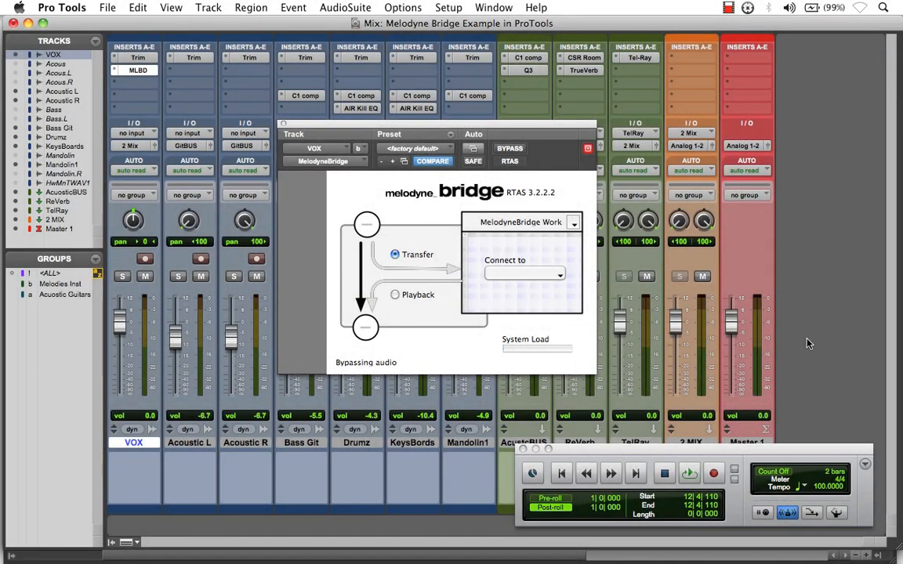
mouse_move(483, 201)
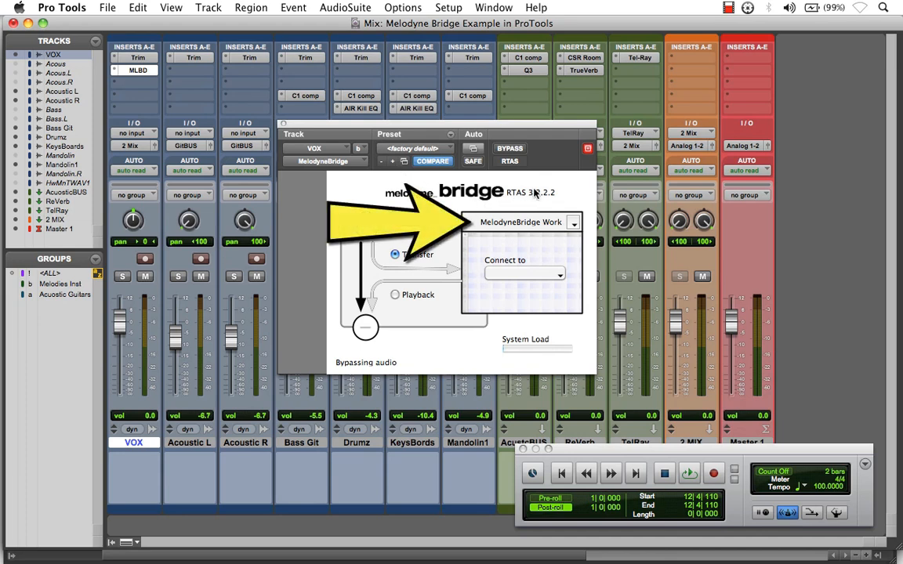
Confirm the VOX bridge targets MelodyneBridge Work and leave it in Transfer mode
left_click(521, 223)
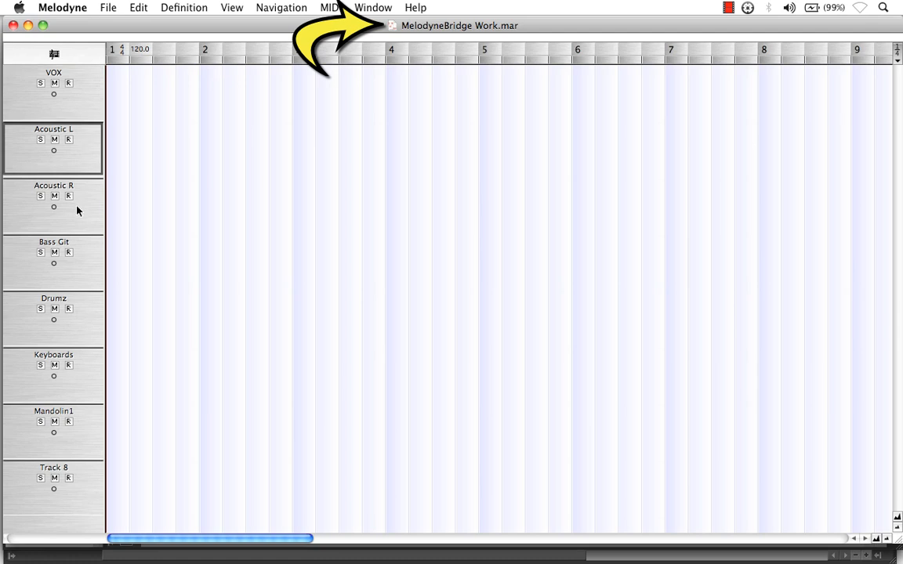
left_click(53, 86)
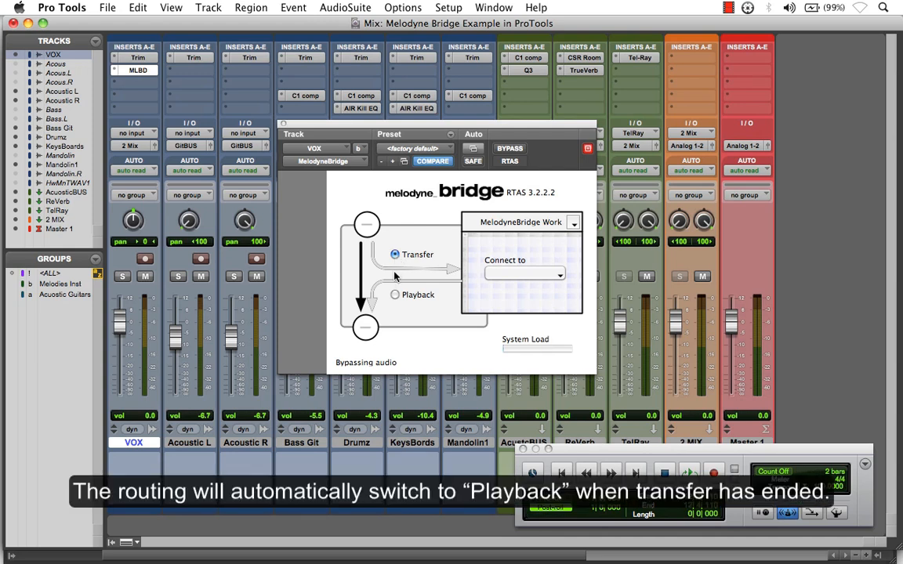
left_click(395, 294)
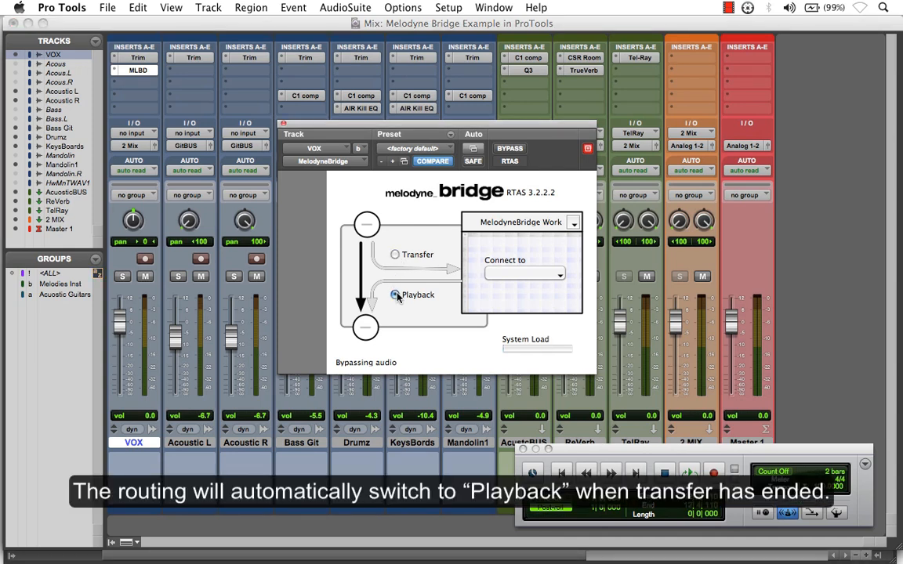
left_click(395, 254)
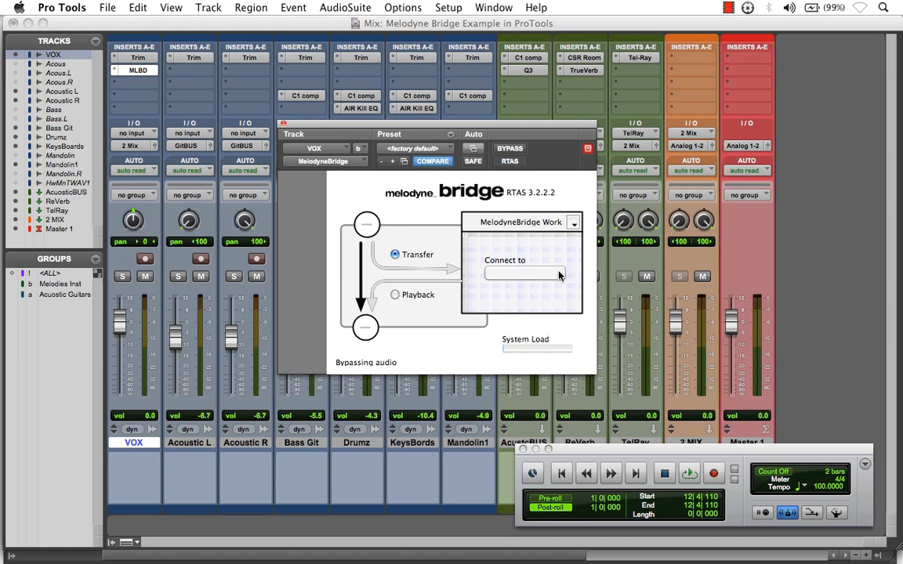
Connect the VOX bridge to the VOX track of the MelodyneBridge Work arrangement
left_click(536, 272)
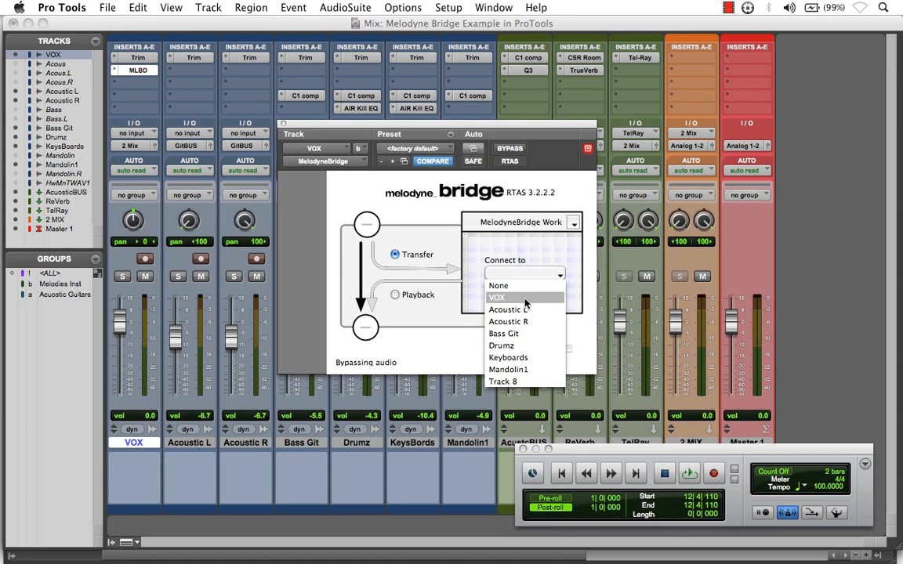
left_click(495, 298)
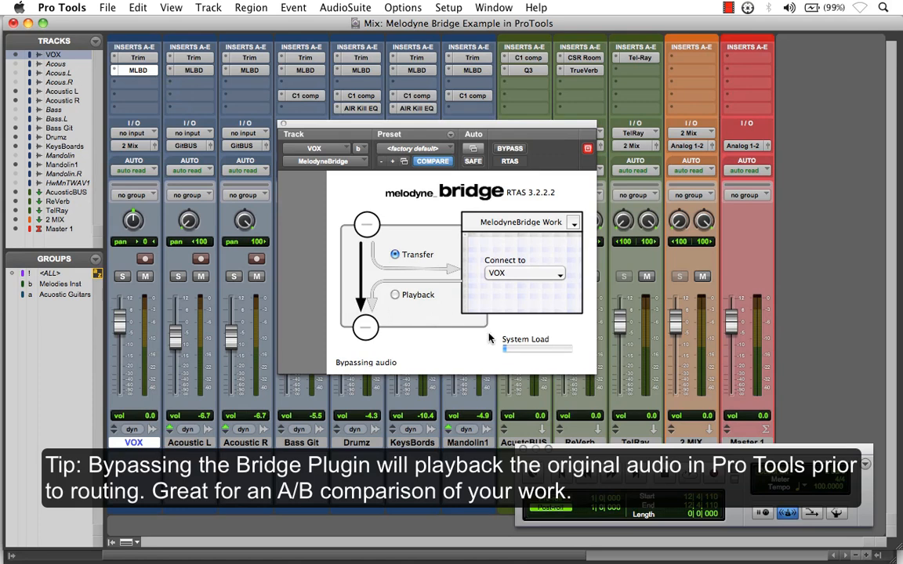
mouse_move(483, 361)
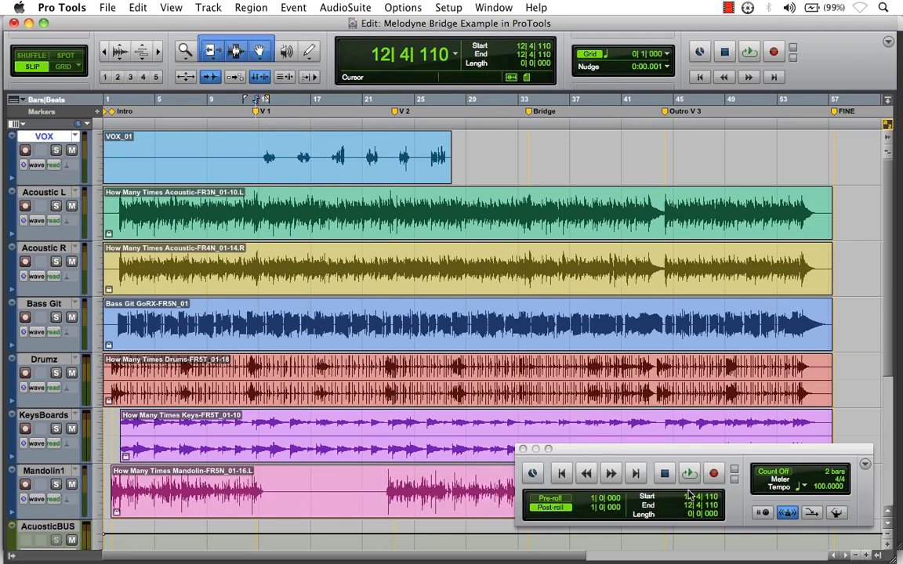
Play through Verse 1 from the V 1 marker so its audio transfers into Melodyne, then stop
left_click(690, 473)
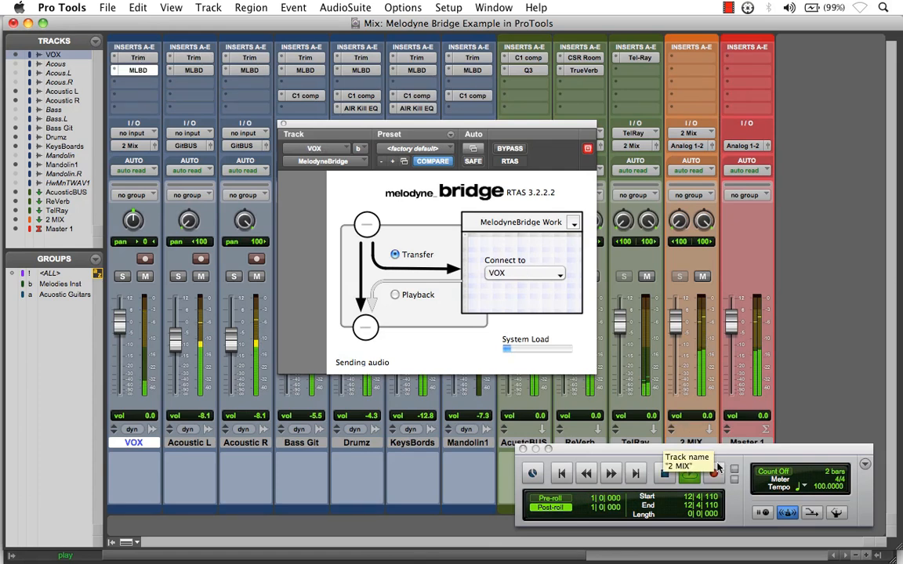
left_click(689, 473)
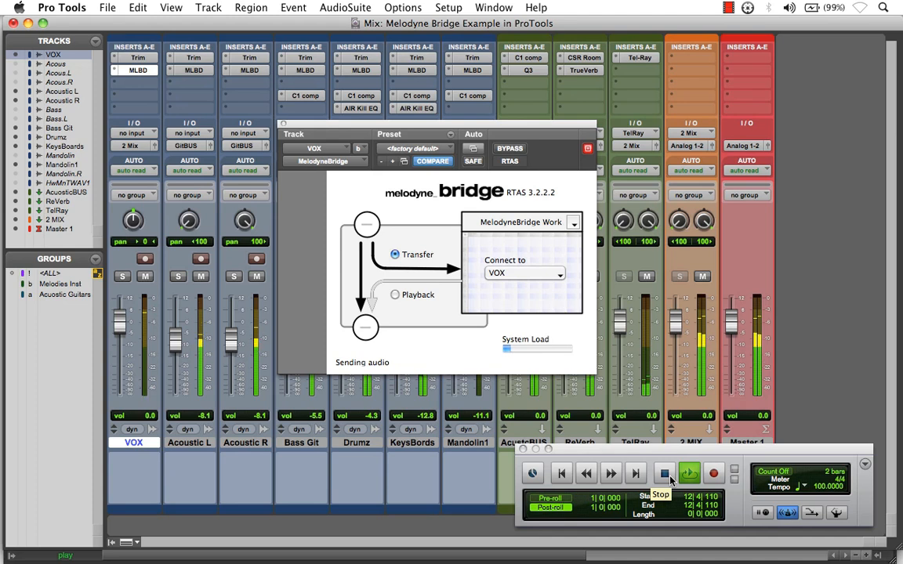
left_click(395, 295)
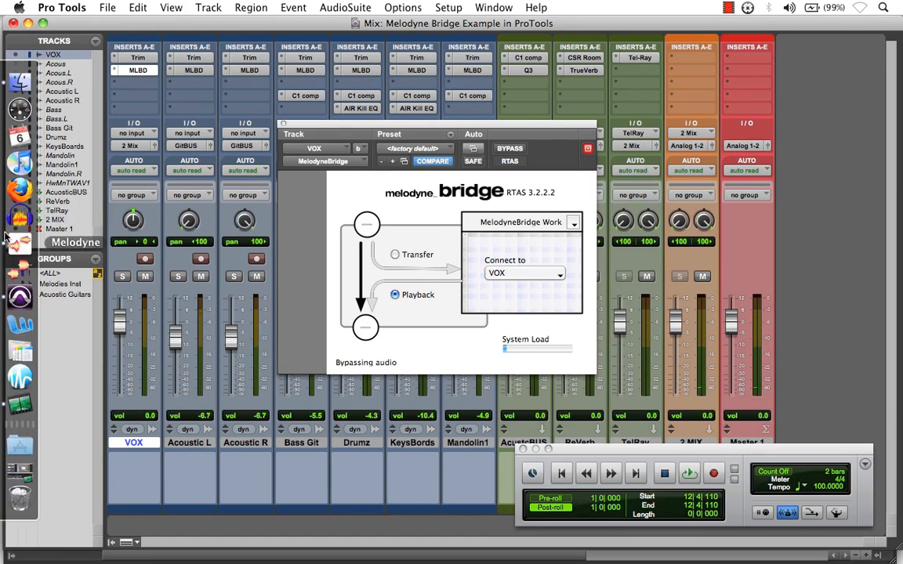
mouse_move(17, 243)
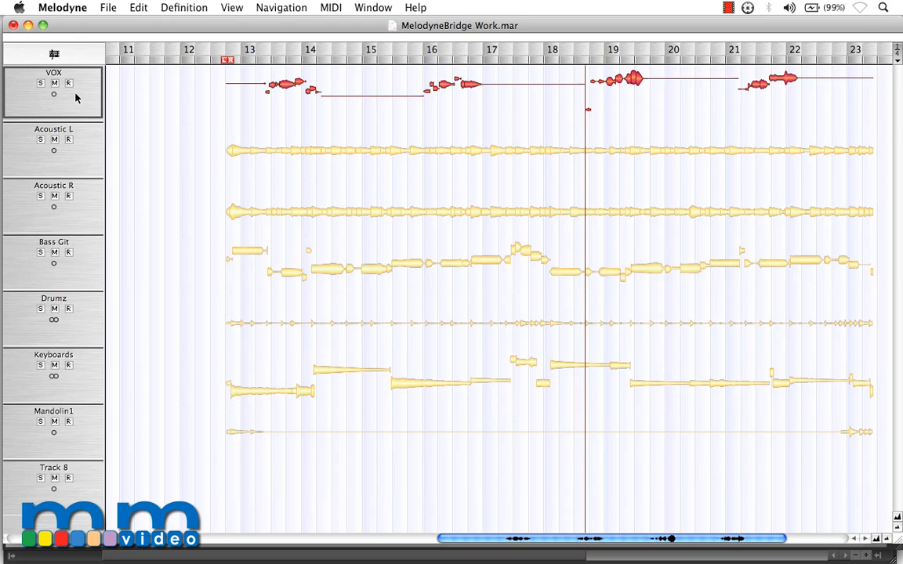
mouse_move(95, 156)
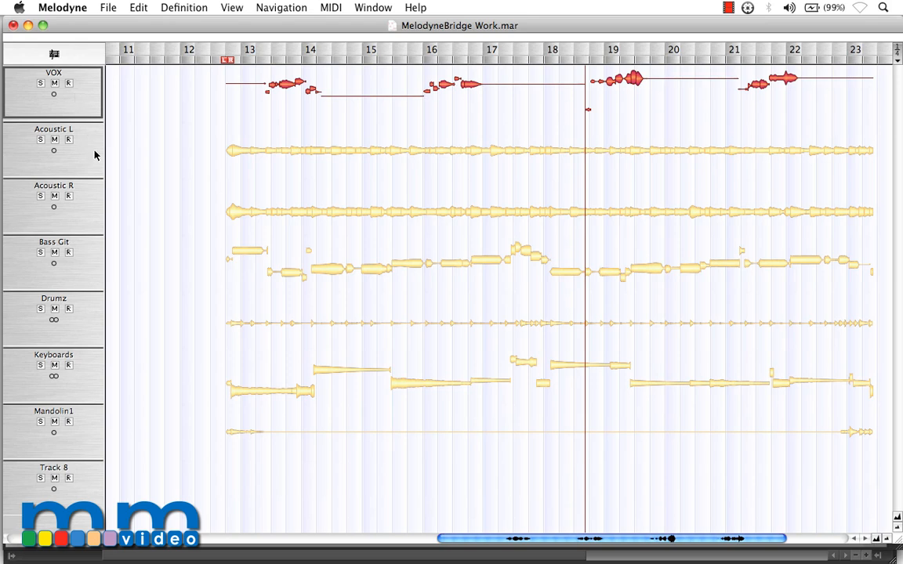
Select the VOX track's transferred Verse 1 notes in the Melodyne arrangement
left_click(54, 149)
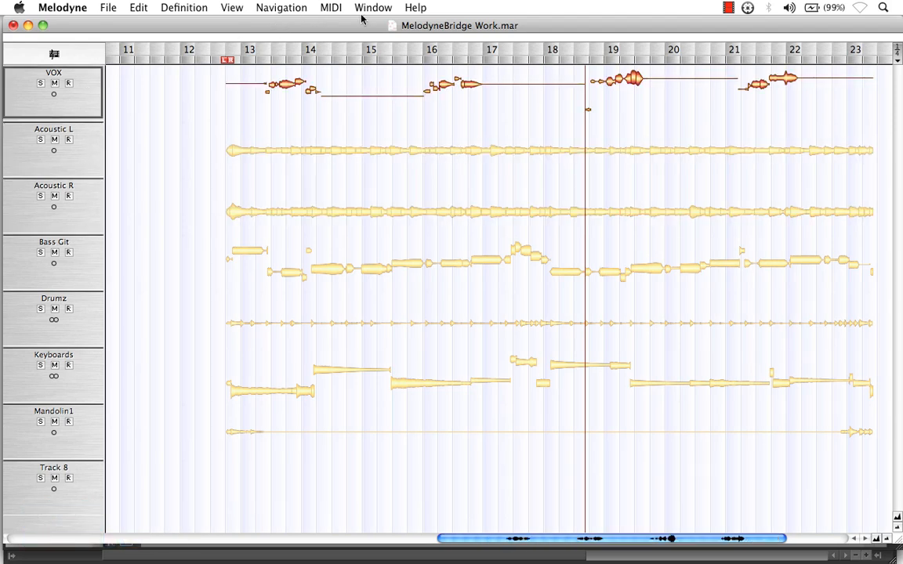
Show the VOX notes in Melodyne's editor, then return to Pro Tools via the Dock
left_click(373, 6)
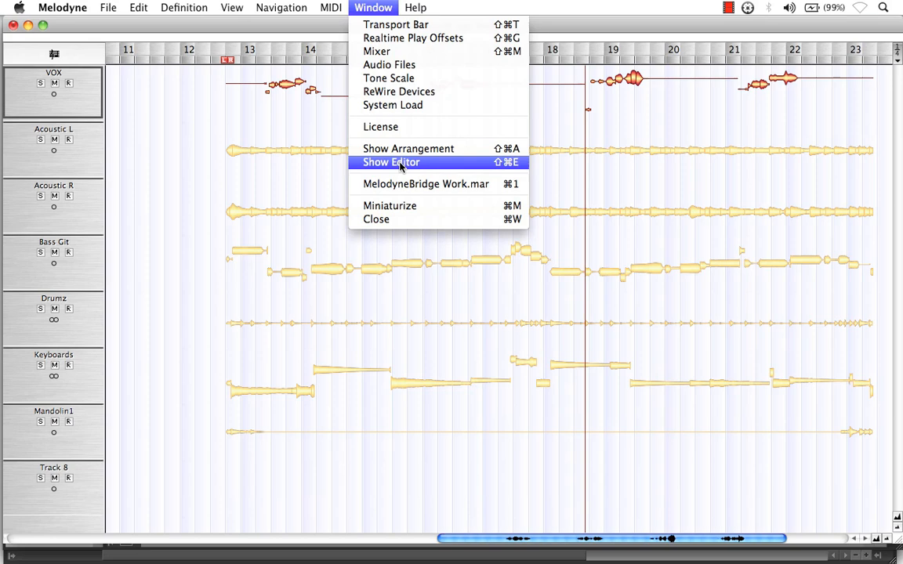
left_click(392, 161)
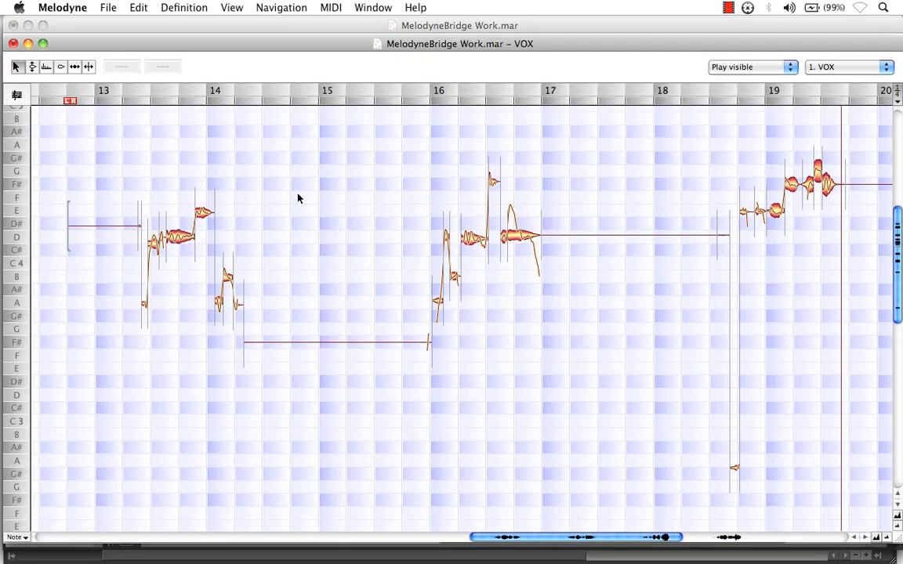
mouse_move(478, 306)
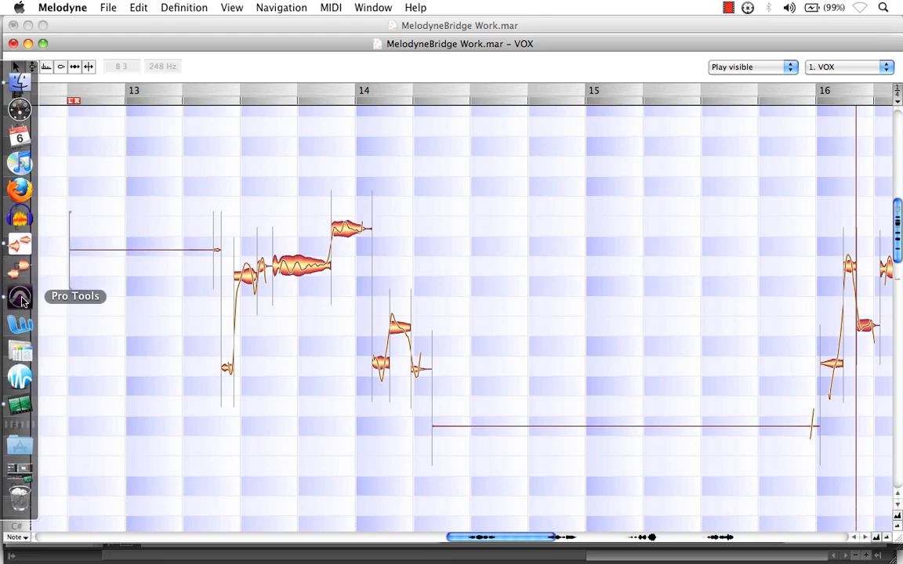
left_click(18, 298)
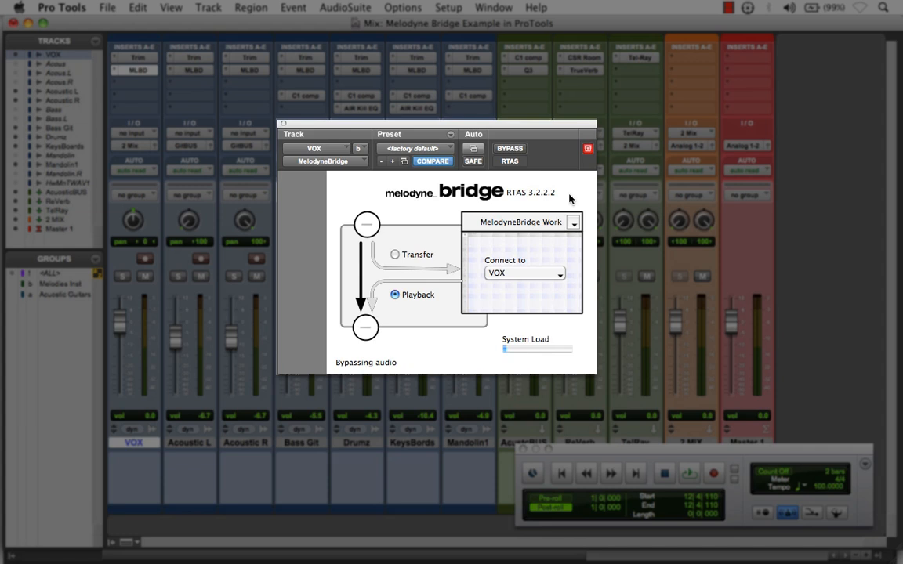
mouse_move(219, 460)
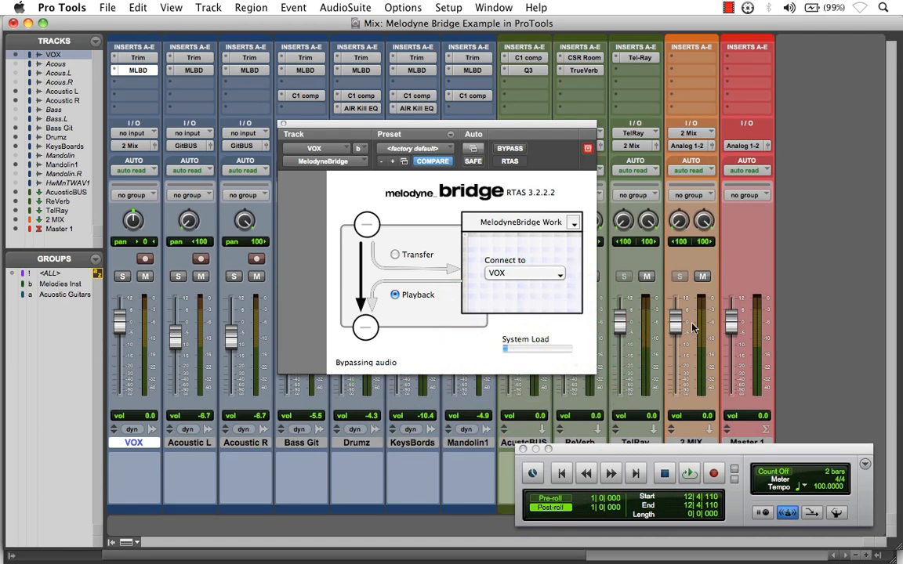
mouse_move(845, 381)
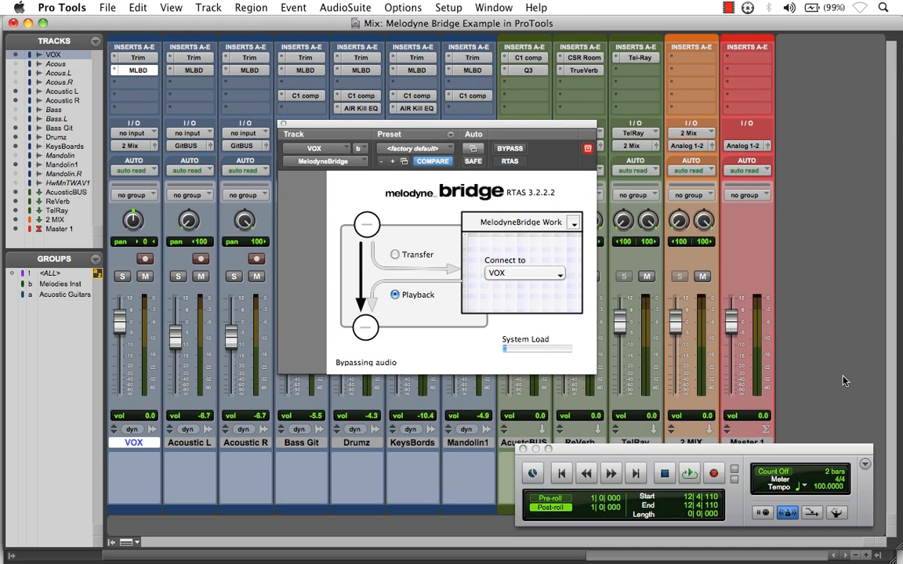